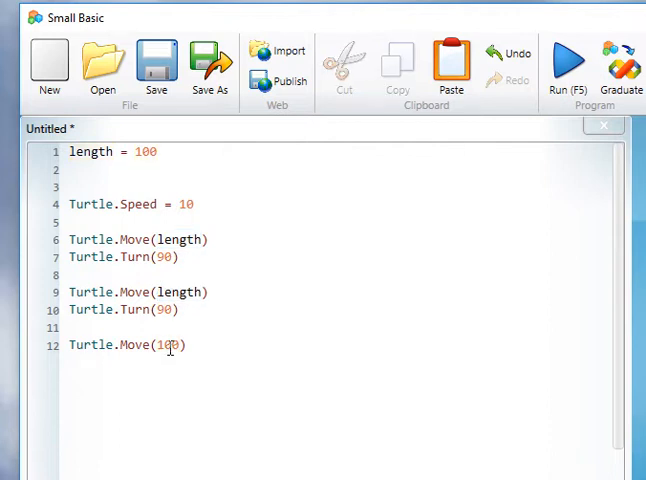
Step: Replace 100 with length in the last Turtle.Move call
text(length)
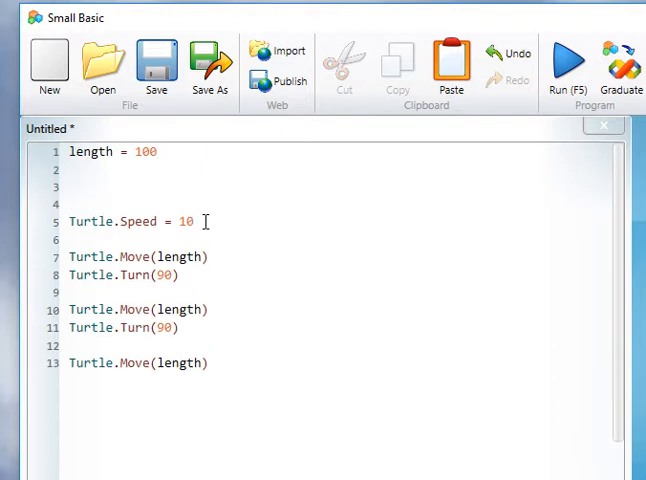
Step: Type number_of_sides = 3 on line 2, followed by a blank line
text(numbe)
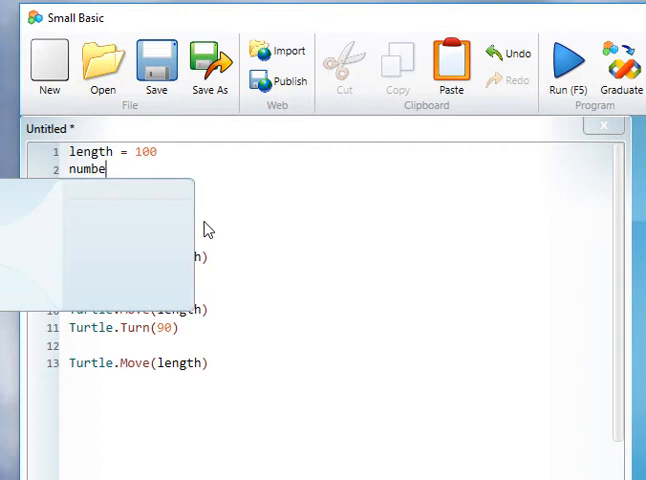
text(r_o)
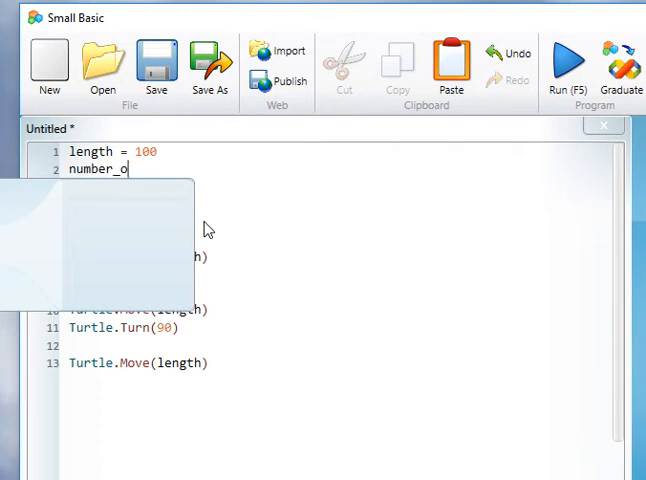
text(f_sides = 3)
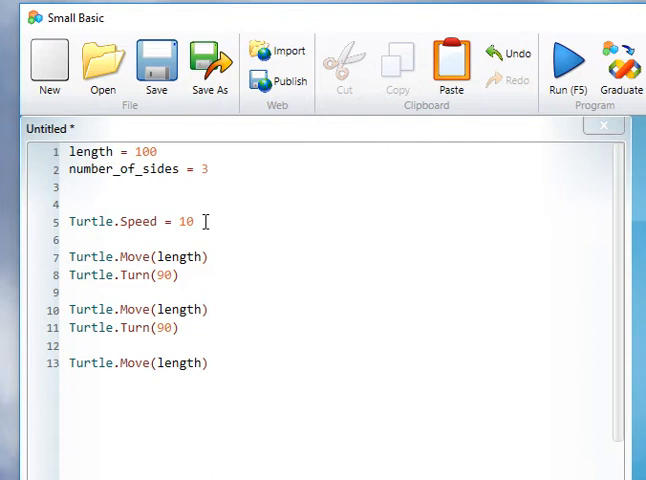
key(Return)
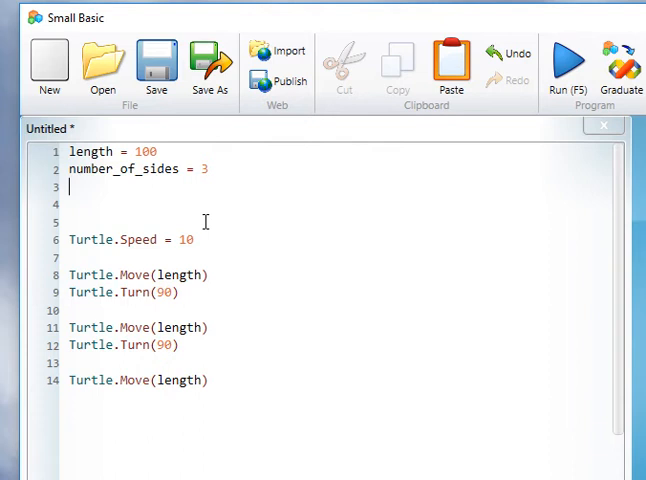
Step: Define angle = 360/number_of_sides on line 3
text(angle =)
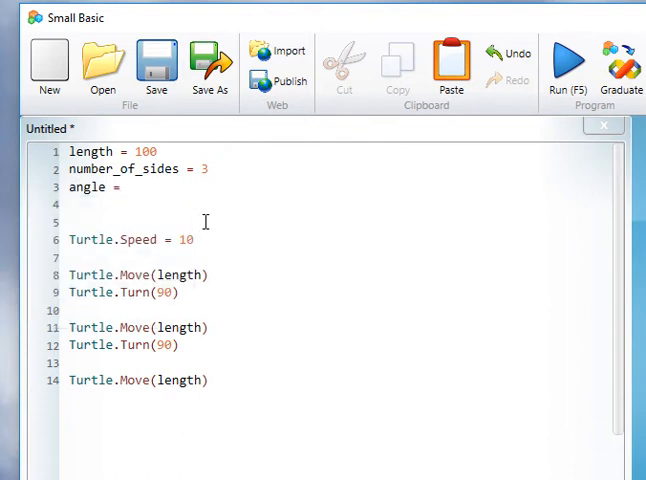
text(360/)
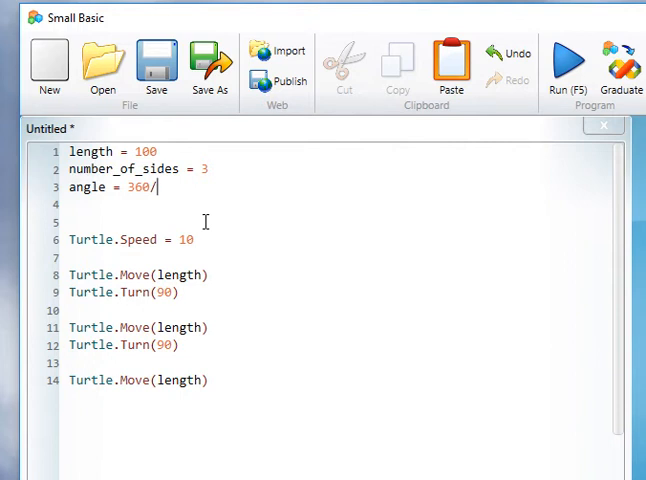
text(numbe)
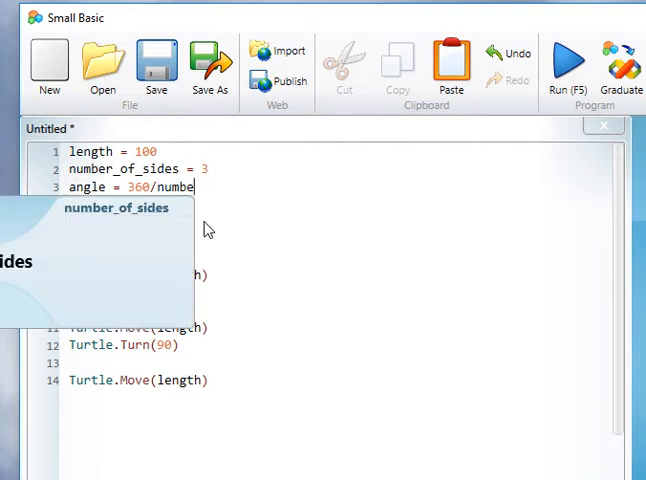
text(r_of_sides)
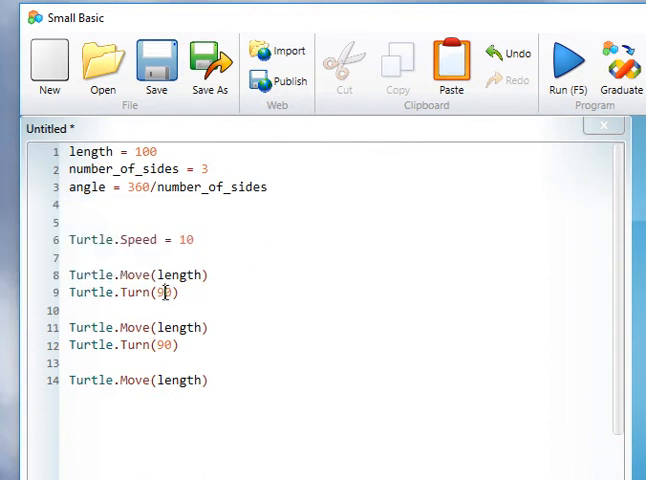
Step: Change both Turtle.Turn values from 90 to angle, then run the program to draw a triangle
text(angle)
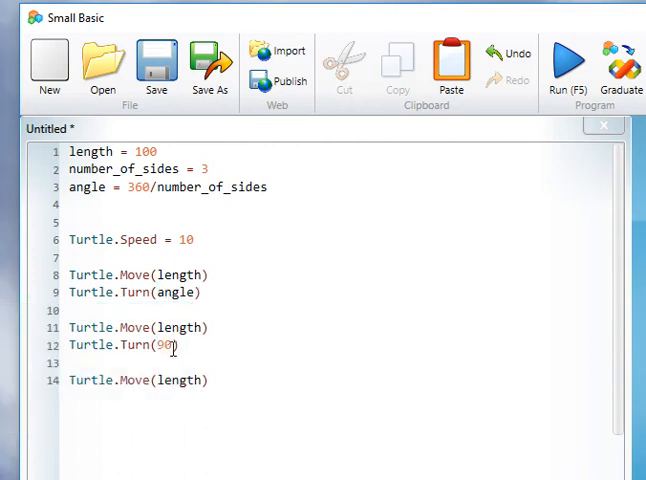
text(anglke)
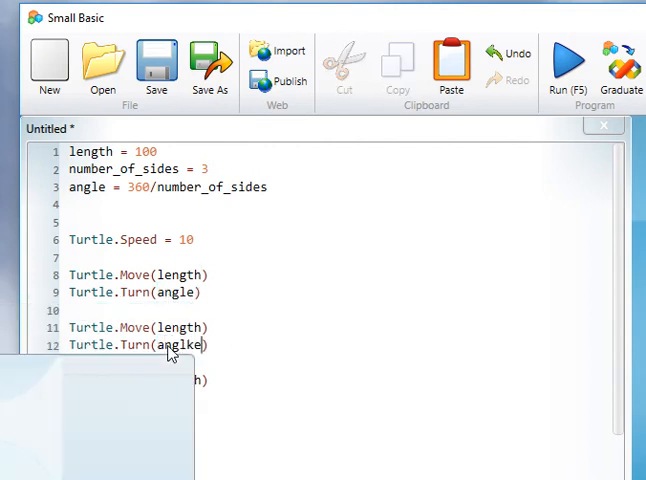
key(BackSpace)
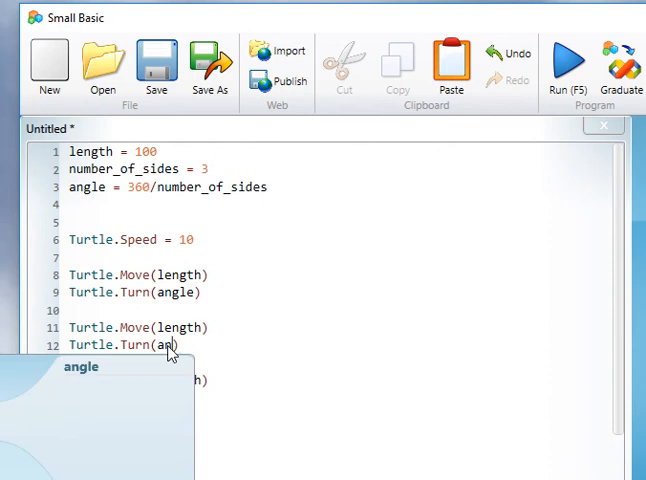
text(le))
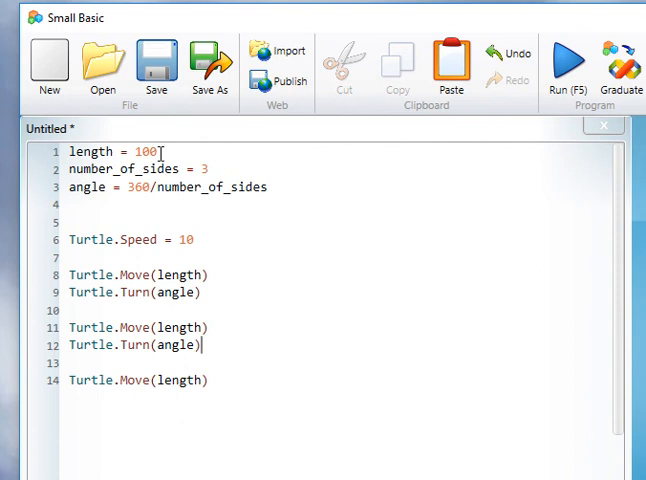
mouse_move(290, 194)
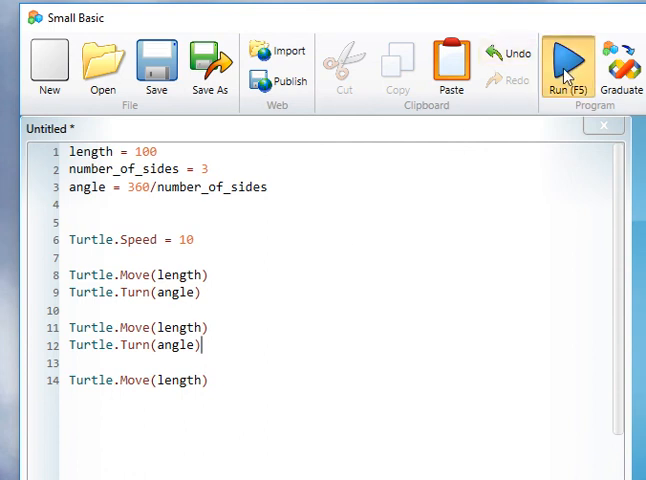
click(568, 65)
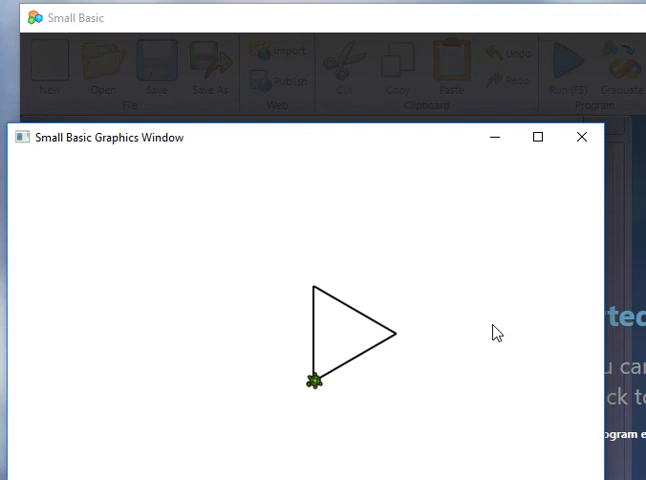